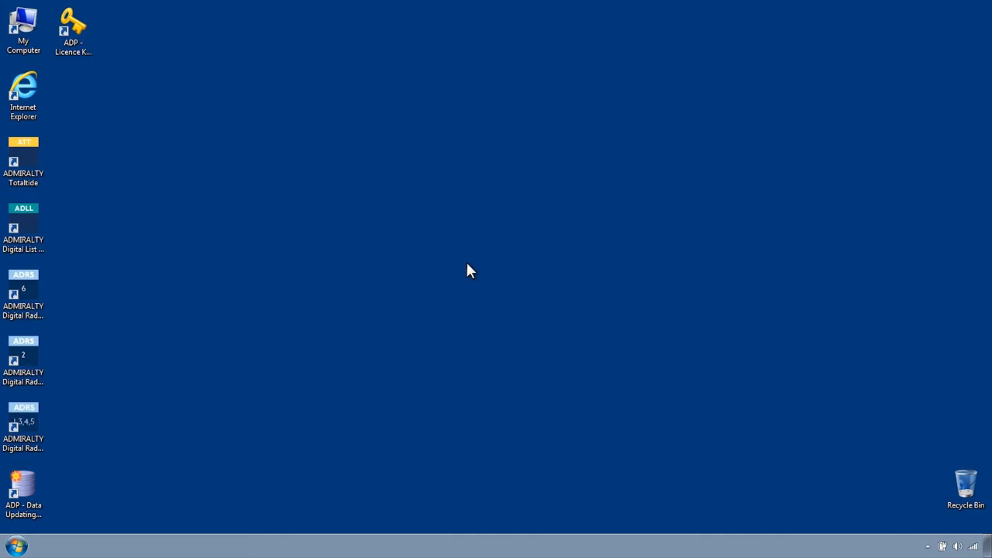
pyautogui.moveTo(71, 484)
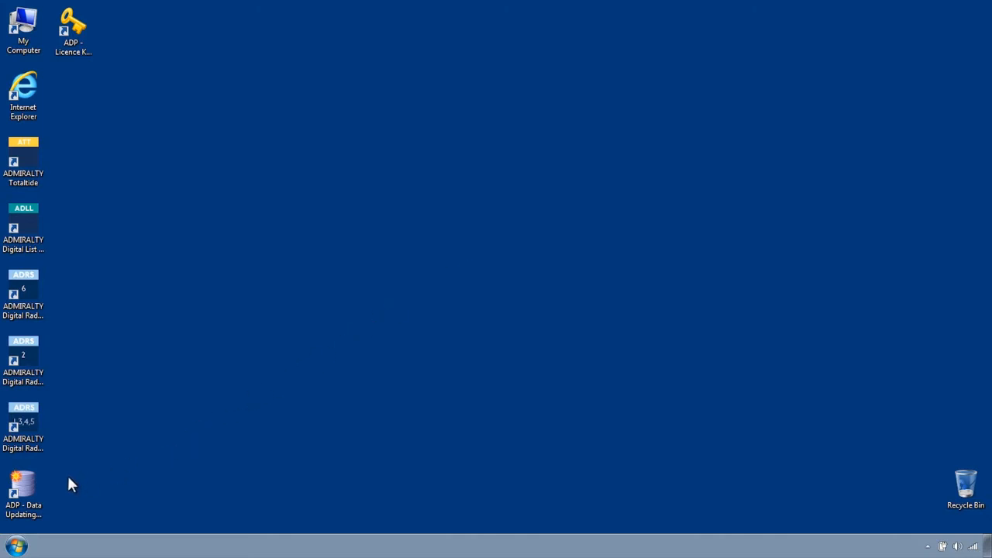
# Step: Launch ADMIRALTY Digital List of Lights from its desktop shortcut
pyautogui.doubleClick(23, 484)
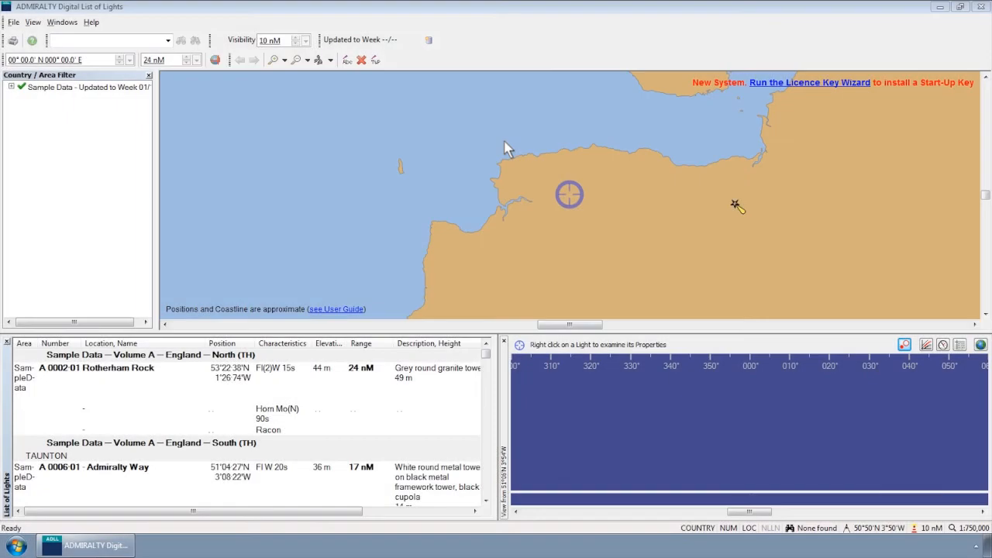
pyautogui.moveTo(452, 74)
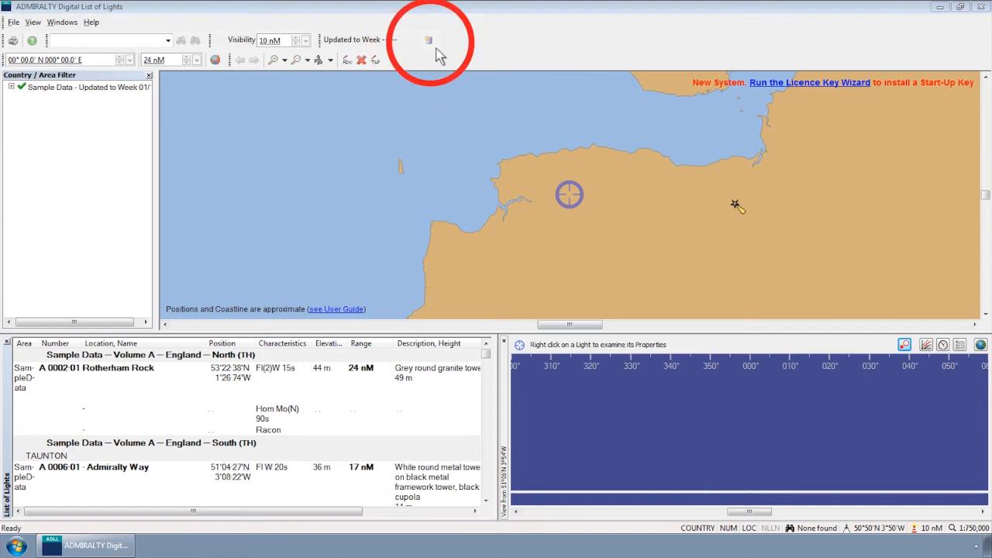
# Step: Start the Data Updating Wizard from the toolbar beside 'Updated to Week'
pyautogui.click(428, 40)
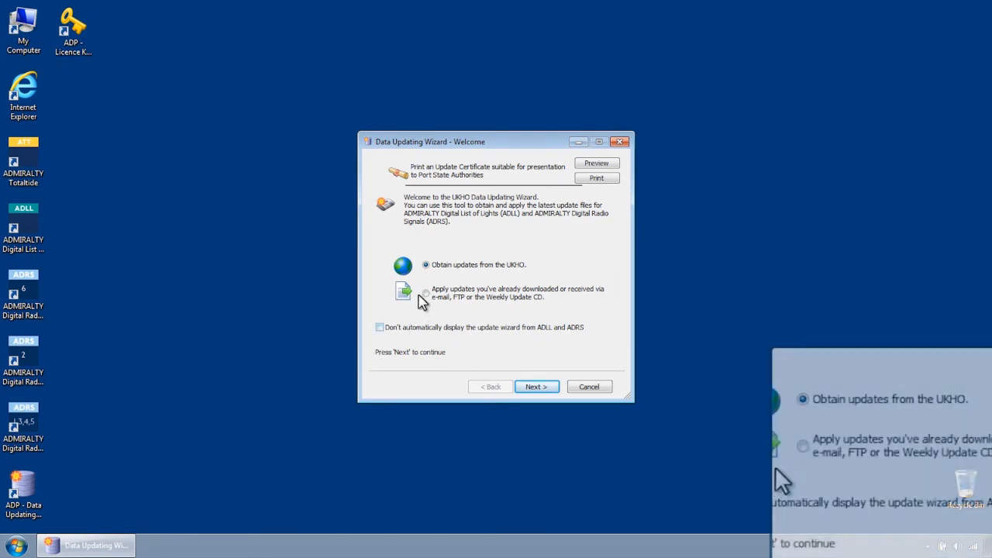
pyautogui.moveTo(461, 276)
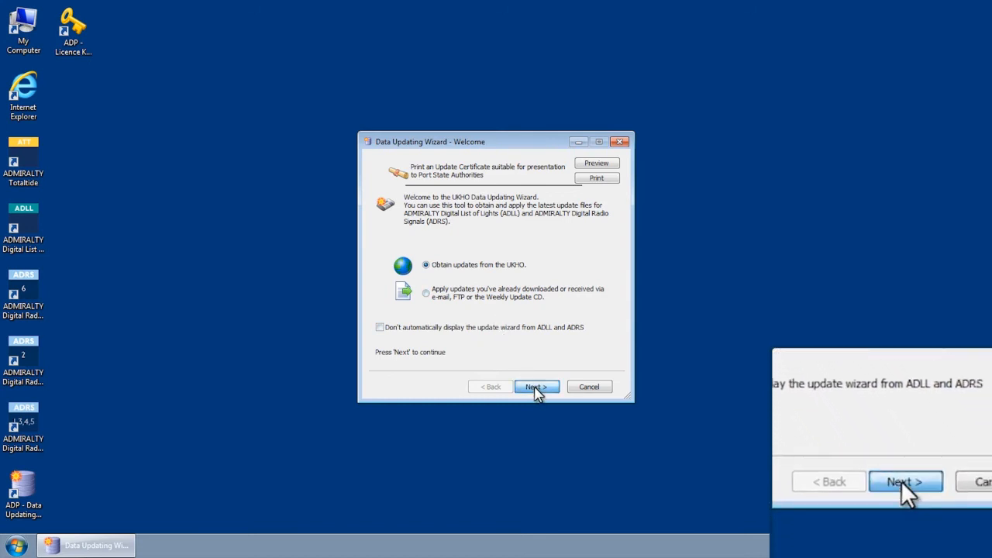
# Step: Keep 'Obtain updates from the UKHO' and advance to the Choices page
pyautogui.click(536, 388)
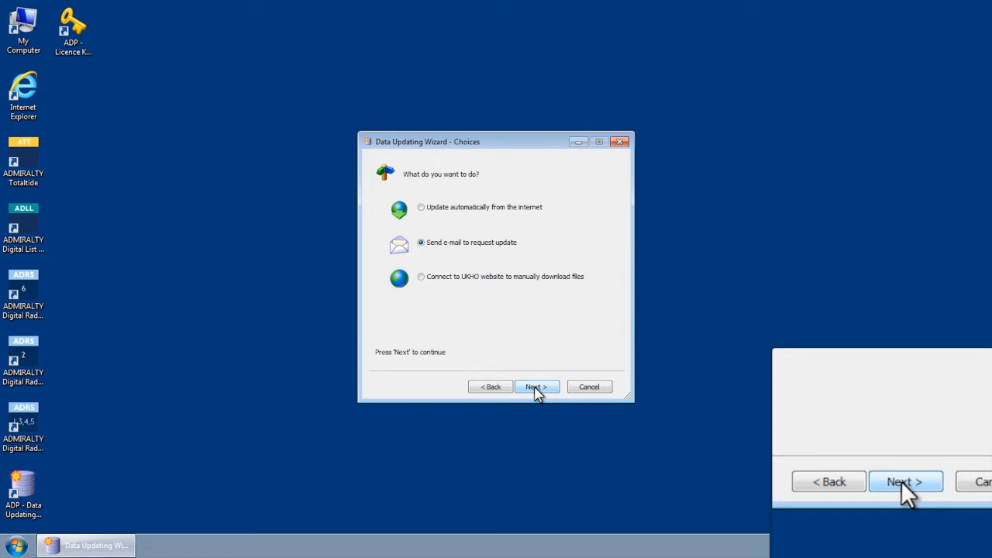
pyautogui.moveTo(443, 218)
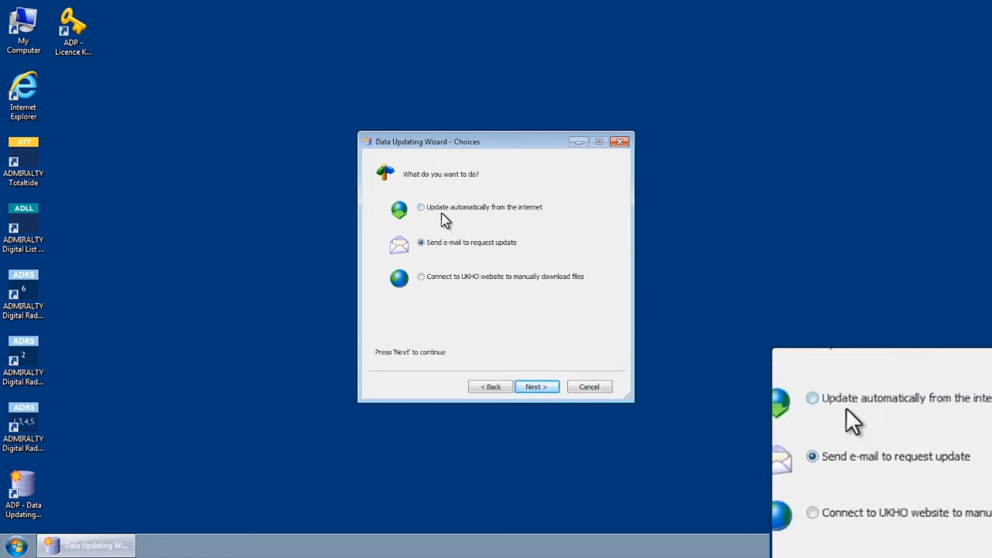
# Step: Choose 'Update automatically from the internet' and advance to the Areas page
pyautogui.click(422, 208)
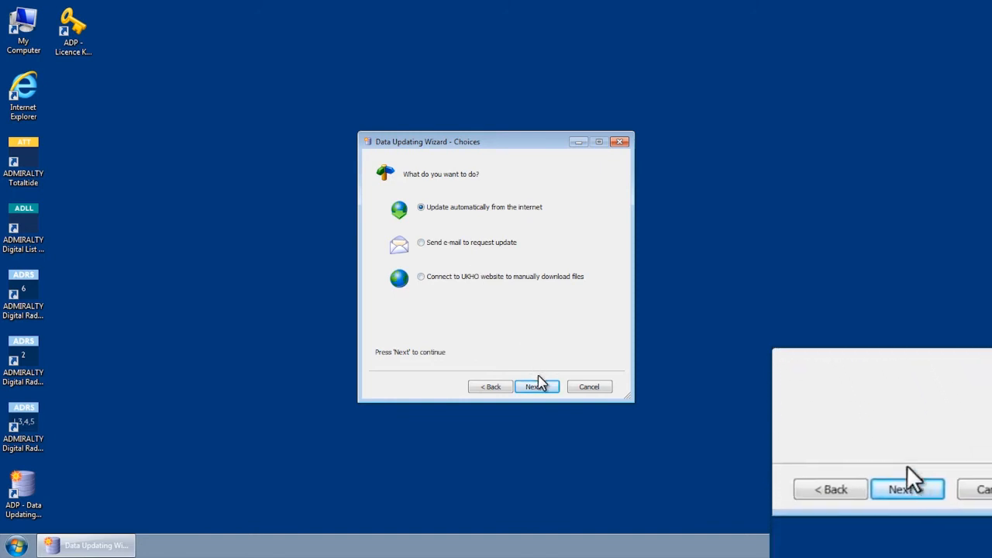
pyautogui.click(536, 387)
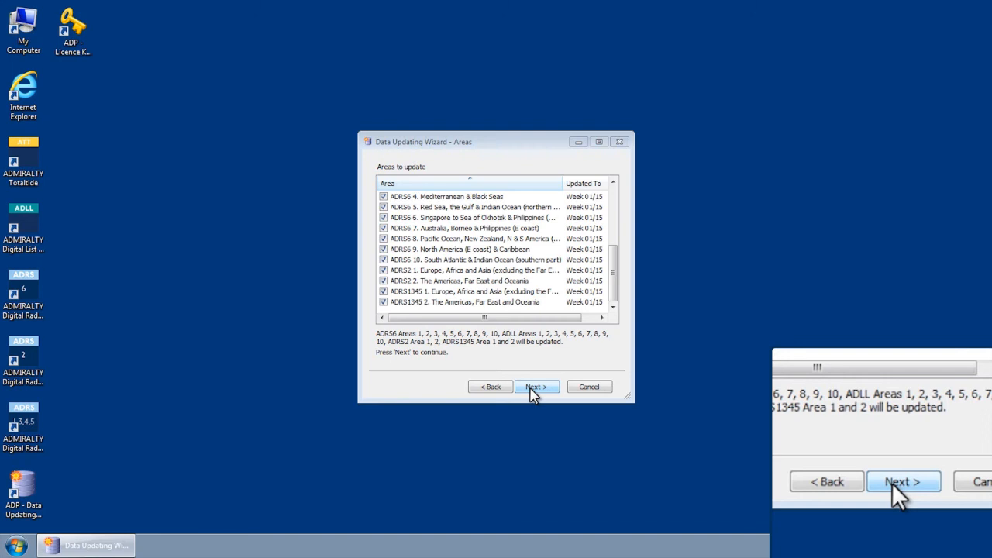
# Step: Keep every ADRS, ADLL and ADRS1345 area ticked and begin downloading updates
pyautogui.click(536, 386)
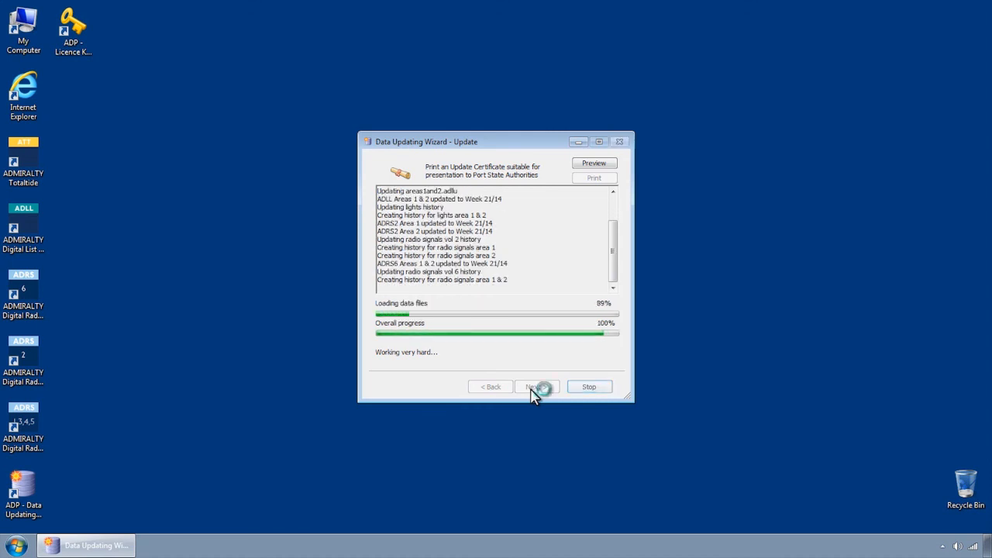
# Step: Finish once all areas reach Week 21/14, closing the wizard back to the desktop
pyautogui.click(536, 386)
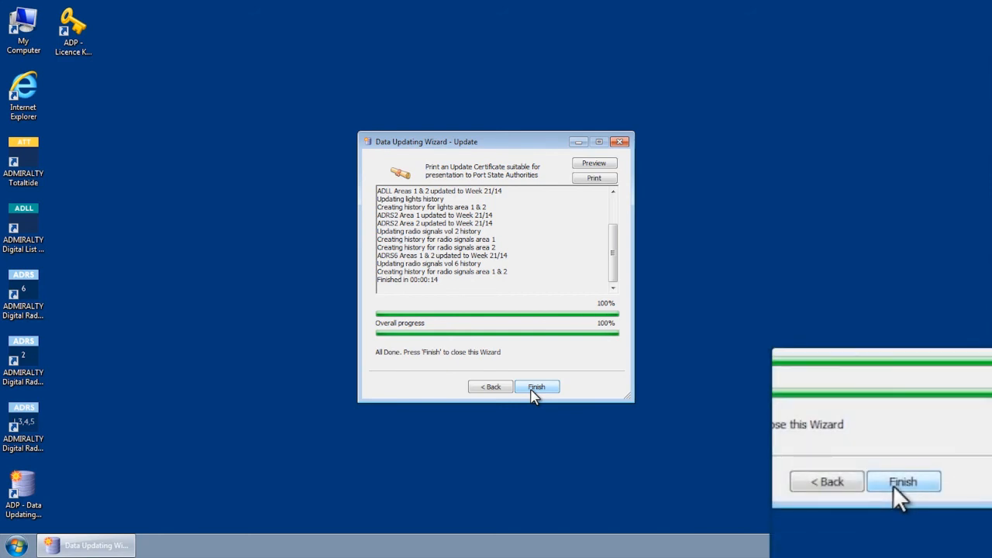
pyautogui.click(536, 388)
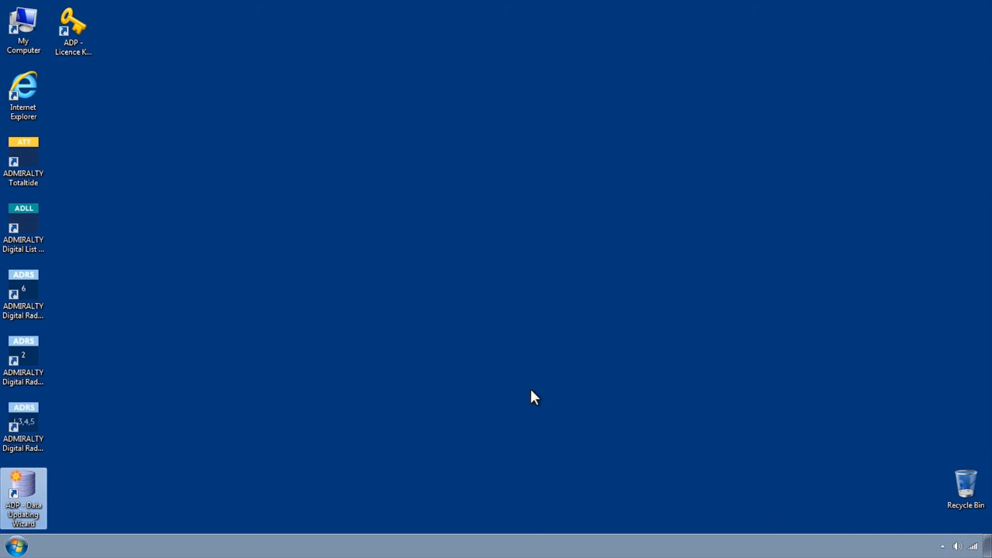